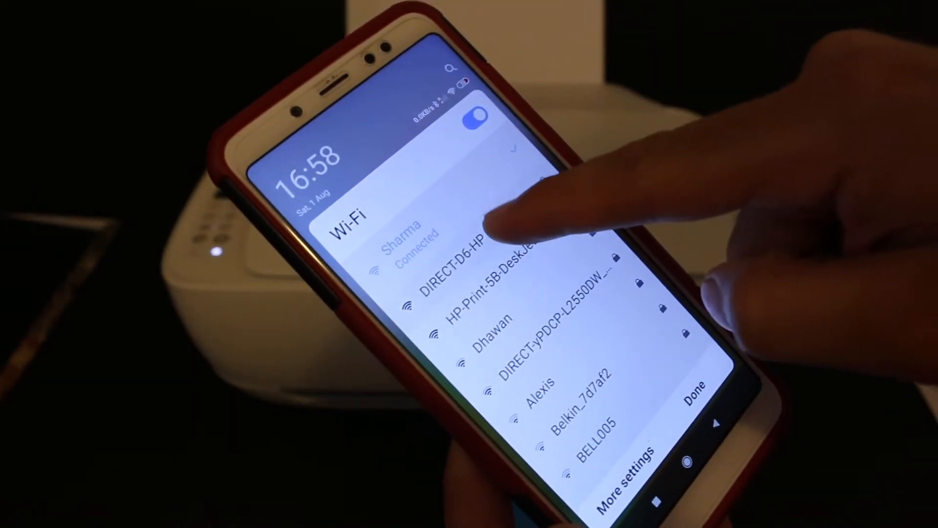
# Connect the phone to the DIRECT-D6-HP DeskJet printer Wi-Fi network
pyautogui.click(467, 251)
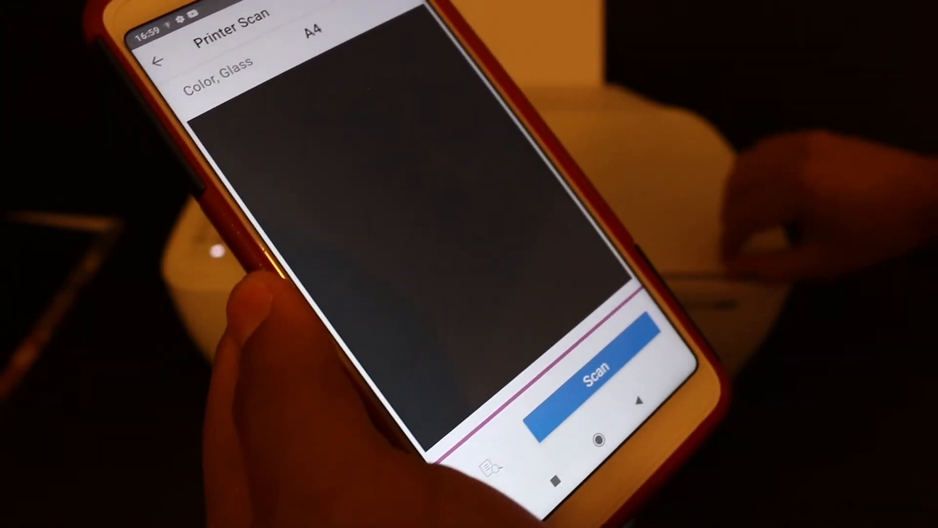
# Start scanning the page on the glass in Color at A4 size
pyautogui.click(589, 368)
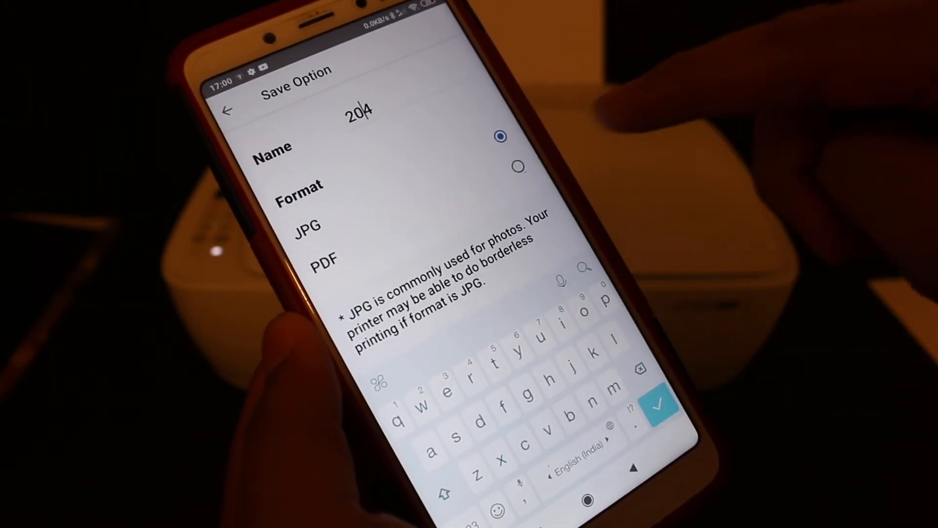
# Save the scan as a PDF named 204 in Downloads
pyautogui.click(518, 167)
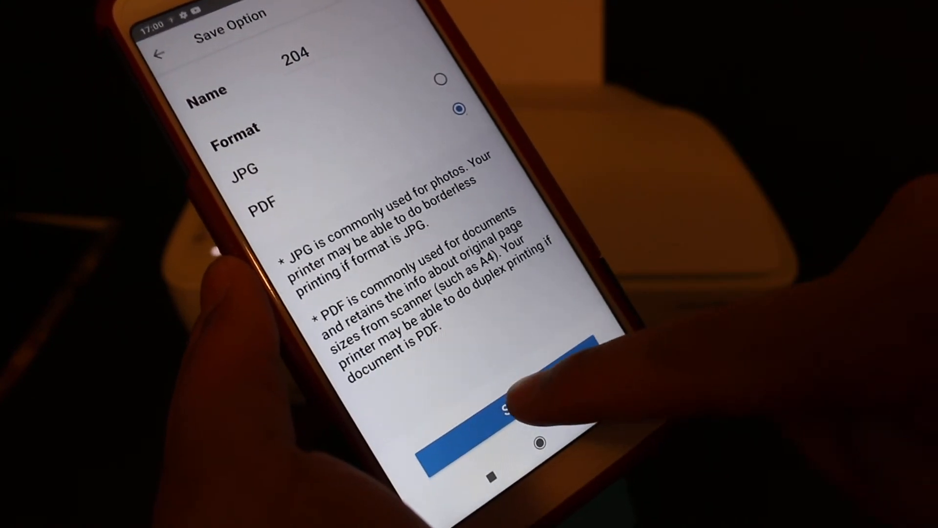
pyautogui.click(521, 407)
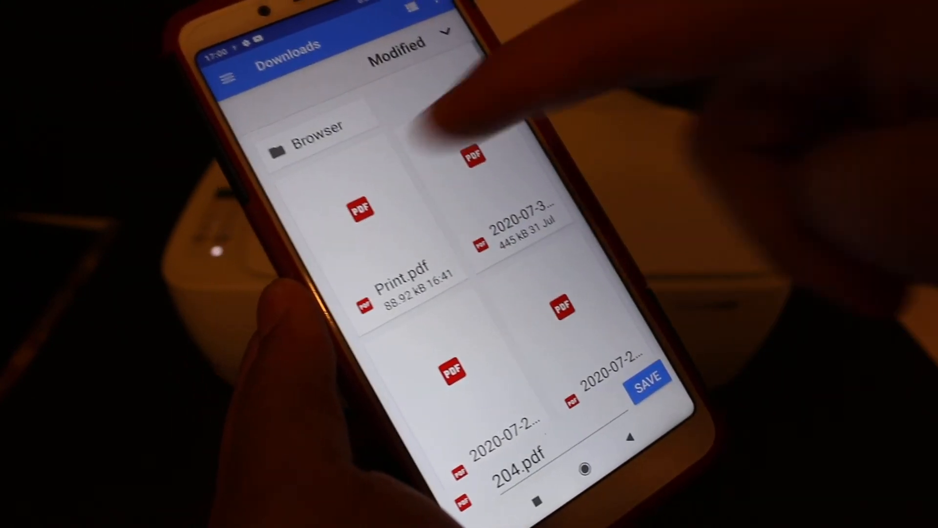